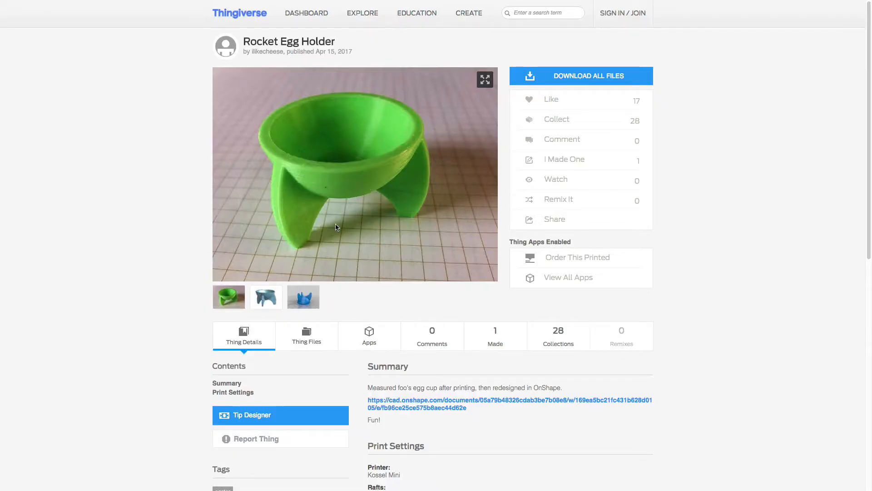
# Step: Preview the Rocket Egg Holder's rendered and 3D views, then download all its files as a zip
pyautogui.click(303, 296)
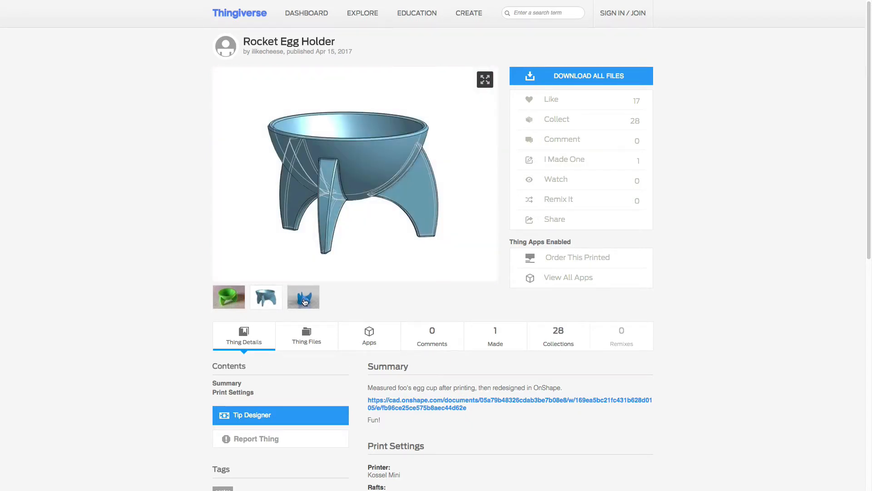
pyautogui.click(303, 295)
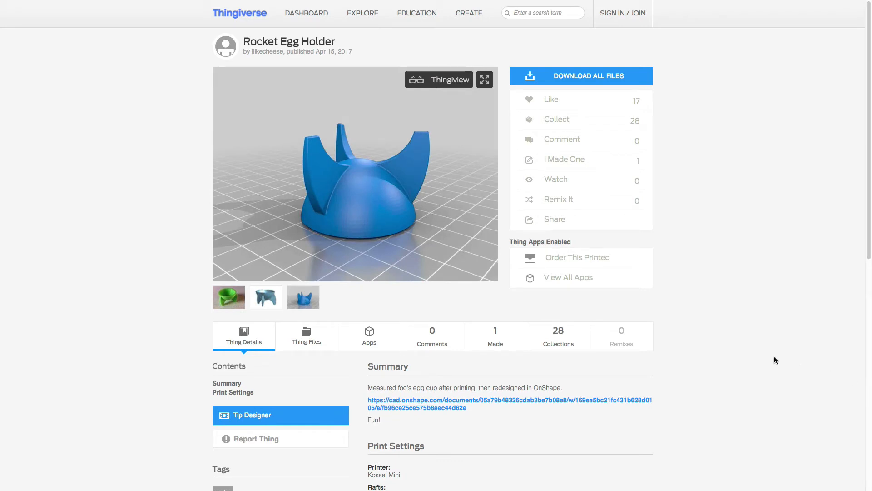
pyautogui.moveTo(504, 337)
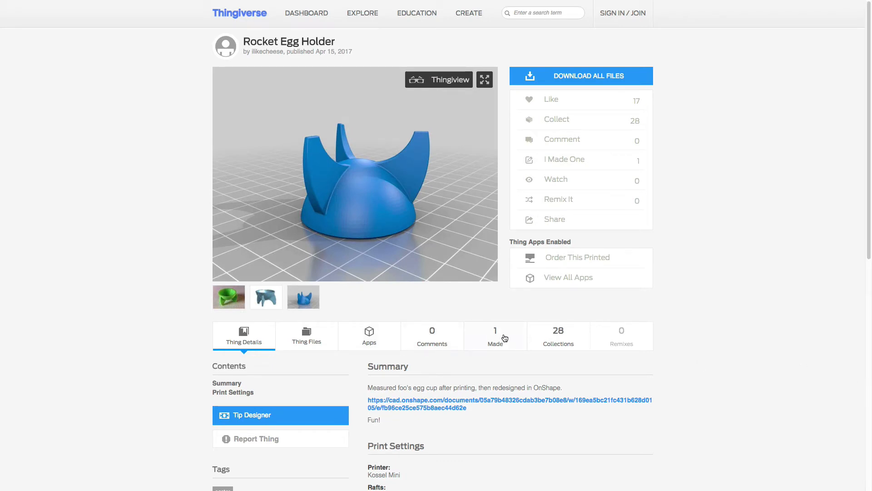
pyautogui.moveTo(567, 80)
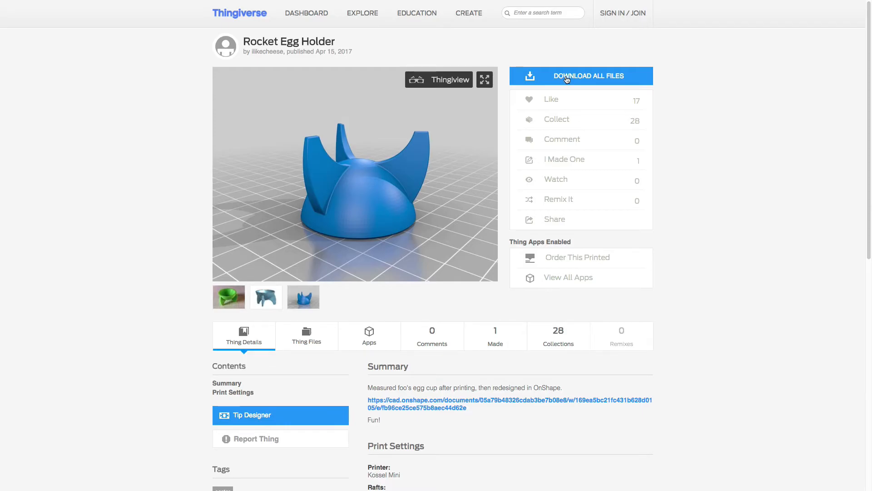
pyautogui.click(580, 76)
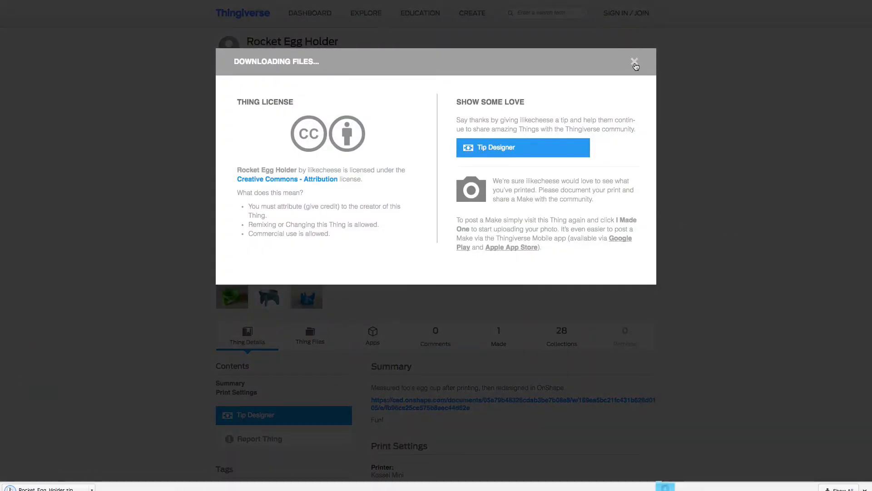
pyautogui.click(634, 60)
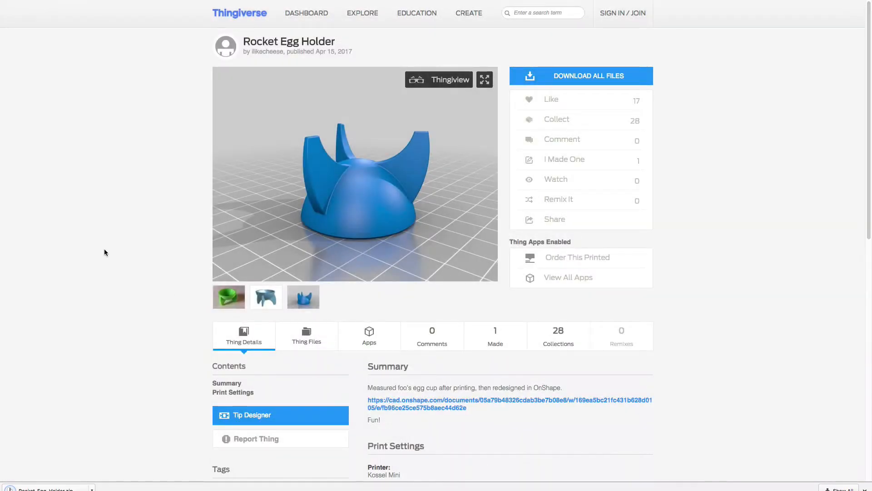